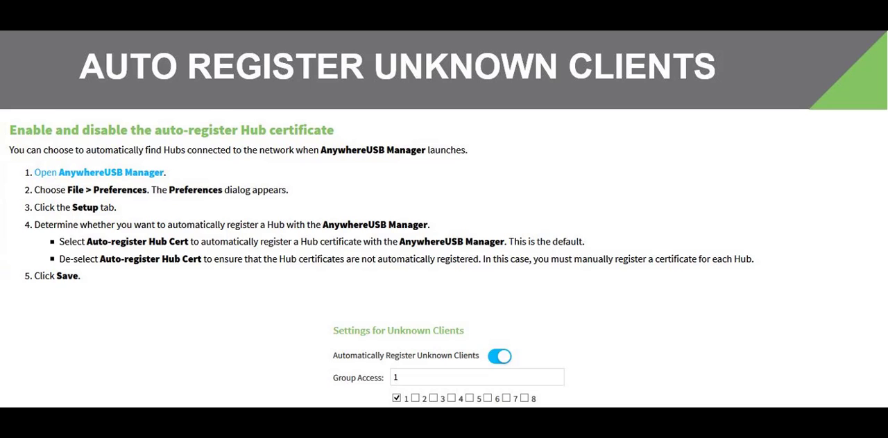
# Step: Register this computer with the client ID 'auto register test' and confirm it
pyautogui.write('auto register test')
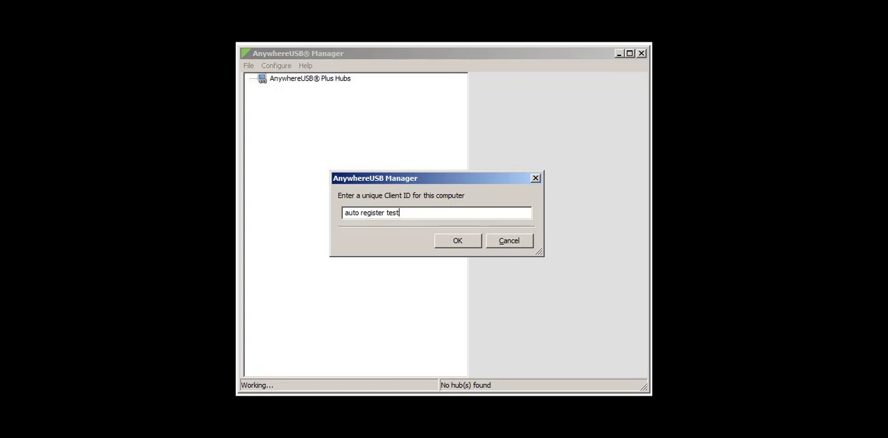
pyautogui.click(458, 241)
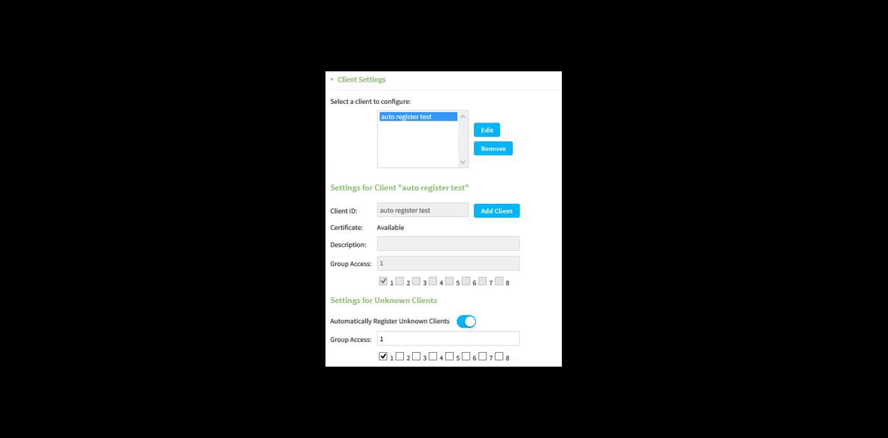